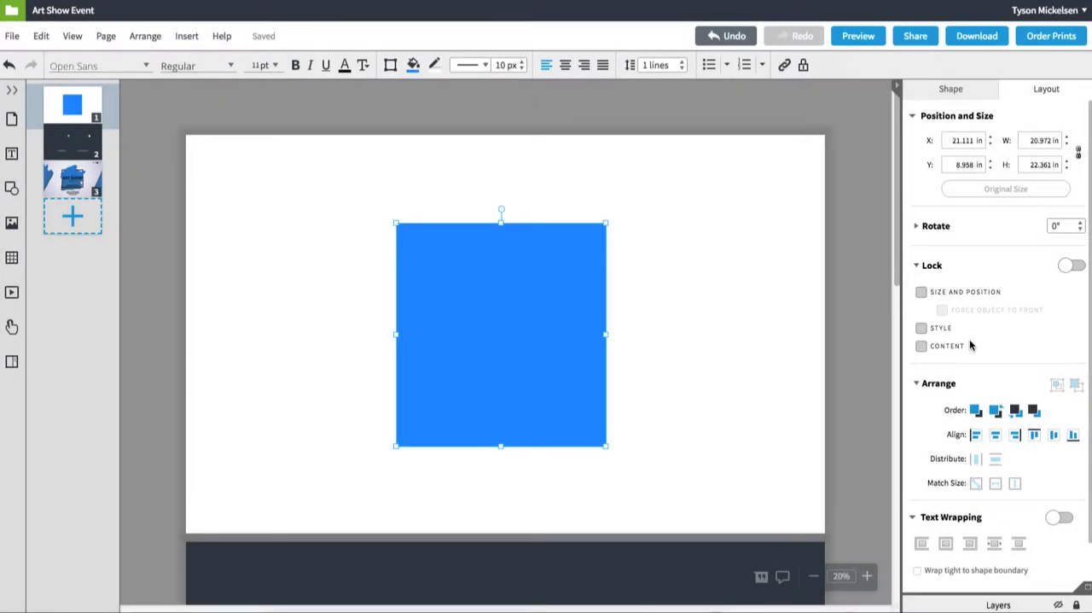
- Reselect the blue square, then scroll past the Fully and Partially Locked examples to the Art Show flyer page
{"action": "left_click", "coordinate": [731, 335]}
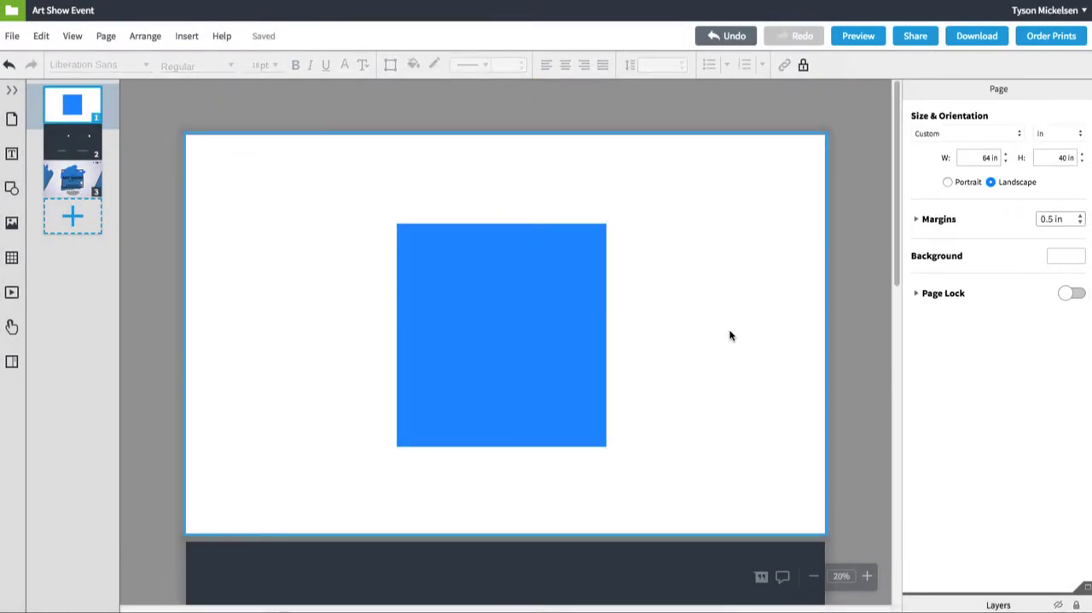
{"action": "left_click", "coordinate": [502, 333]}
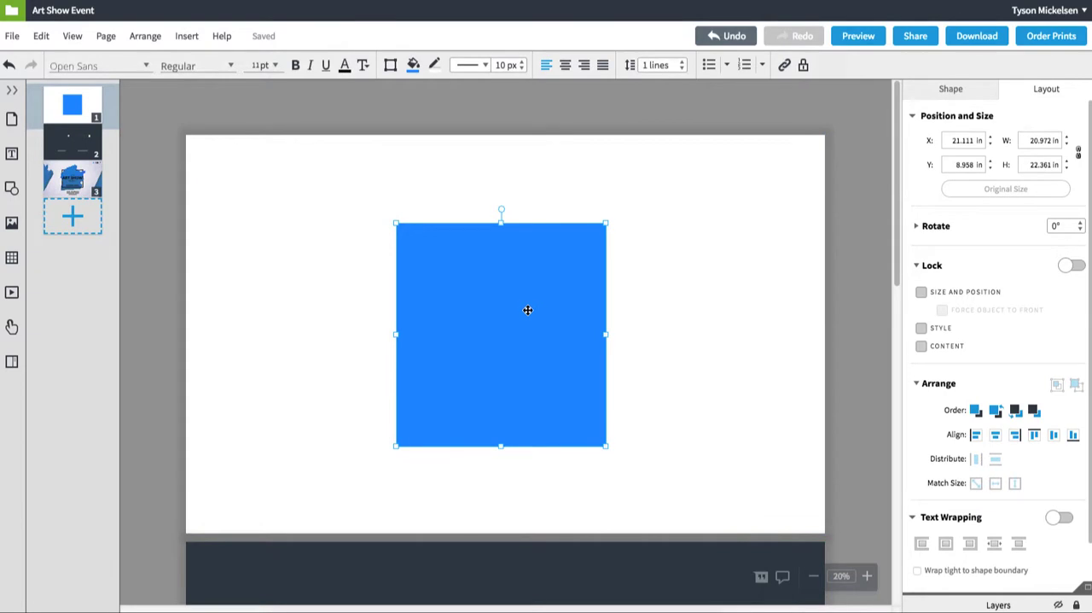
{"action": "right_click", "coordinate": [526, 310]}
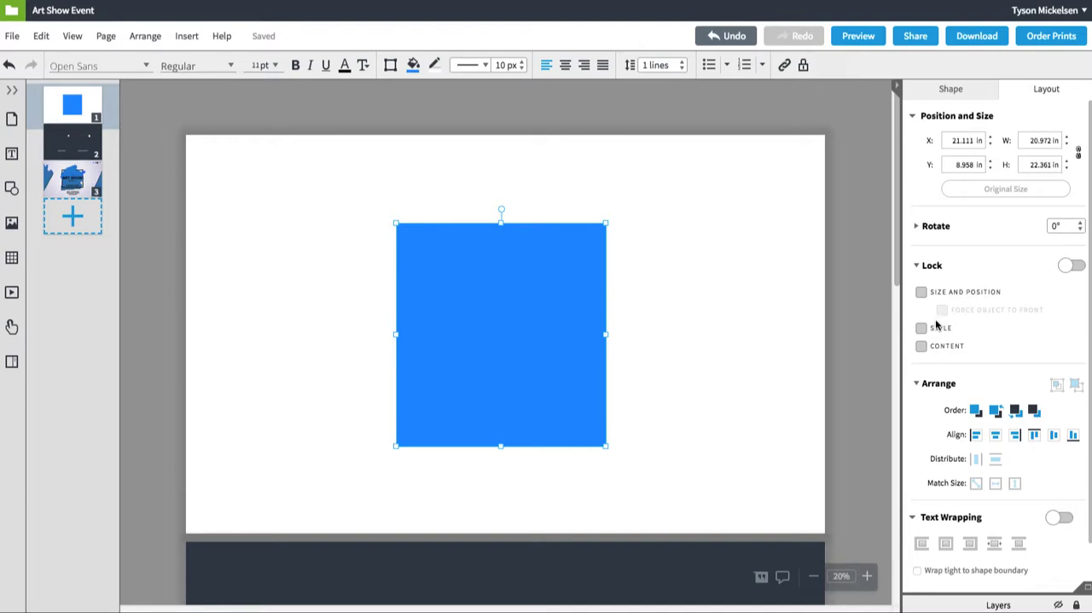
{"action": "scroll", "scroll_direction": "down", "scroll_amount": 3}
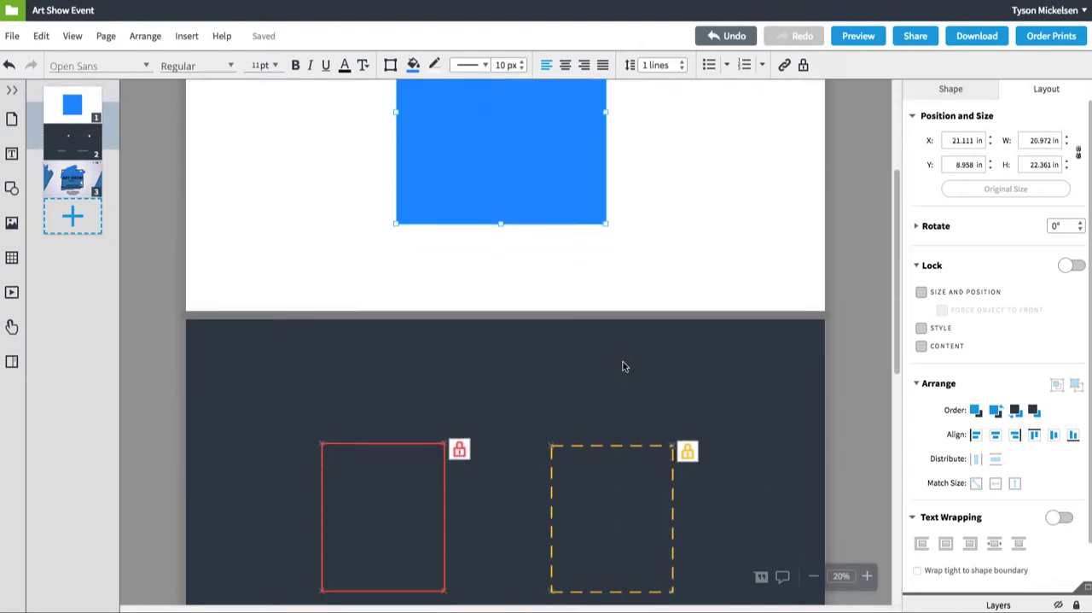
{"action": "scroll", "scroll_direction": "down", "scroll_amount": 3}
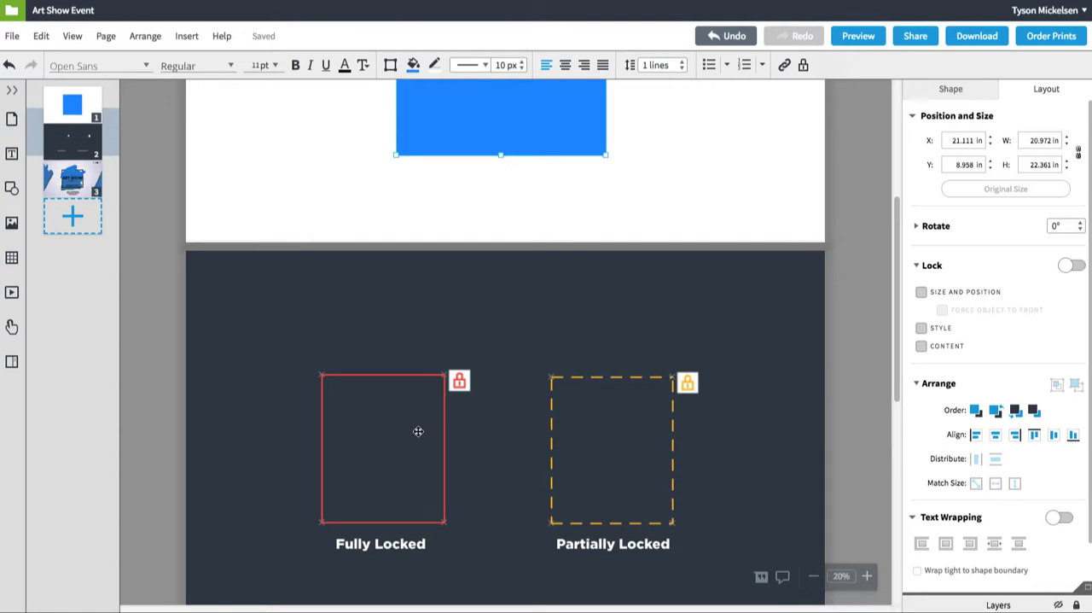
{"action": "mouse_move", "coordinate": [584, 445]}
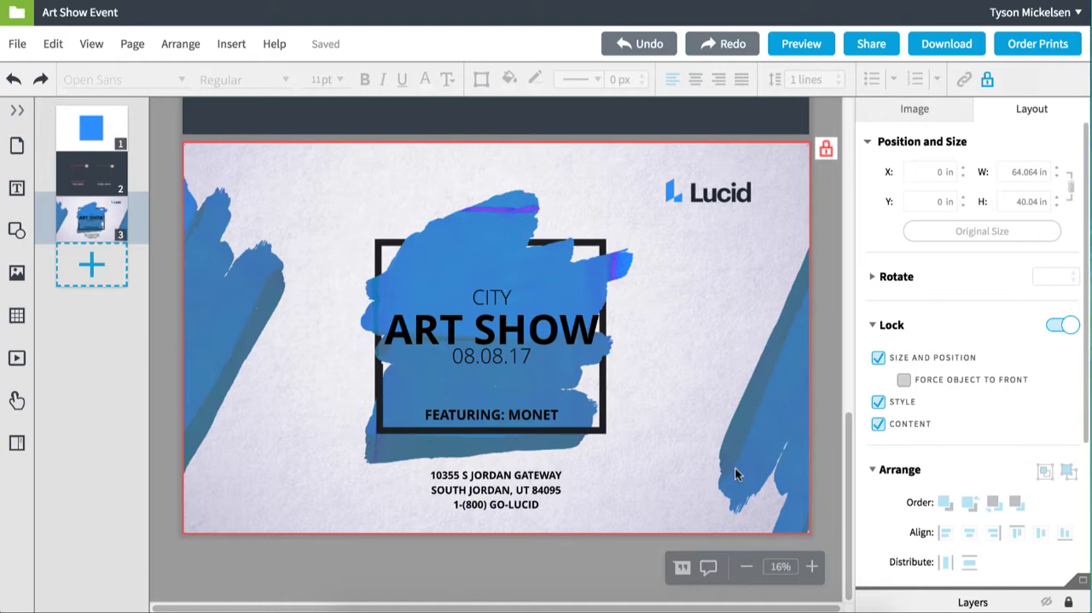
- Select the Lucid logo, locked for Style and Content only with Size and Position free
{"action": "left_click_drag", "start_coordinate": [737, 474], "coordinate": [772, 448]}
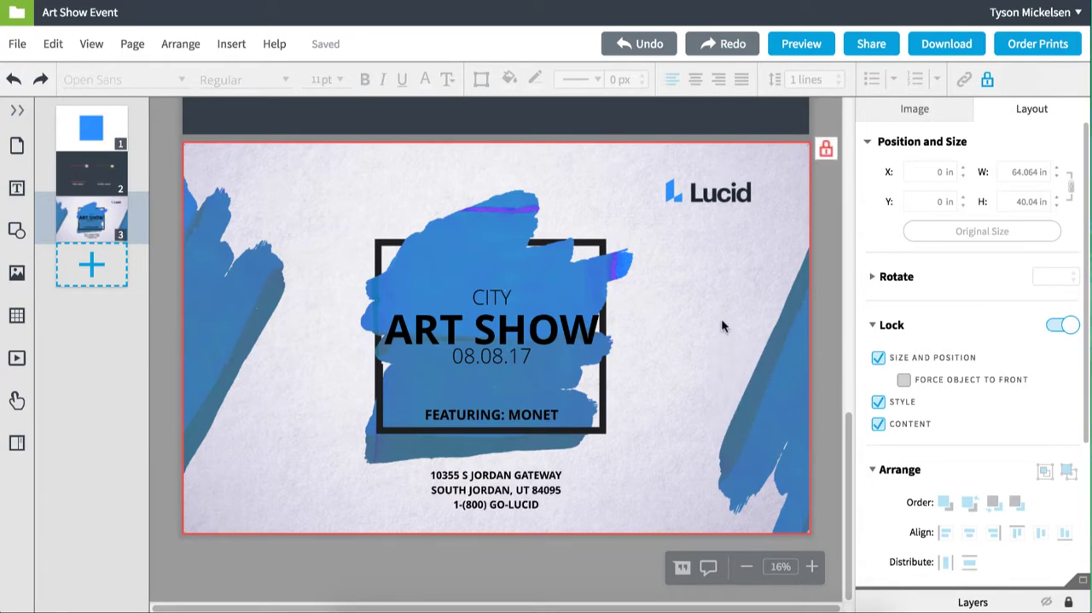
{"action": "mouse_move", "coordinate": [714, 210]}
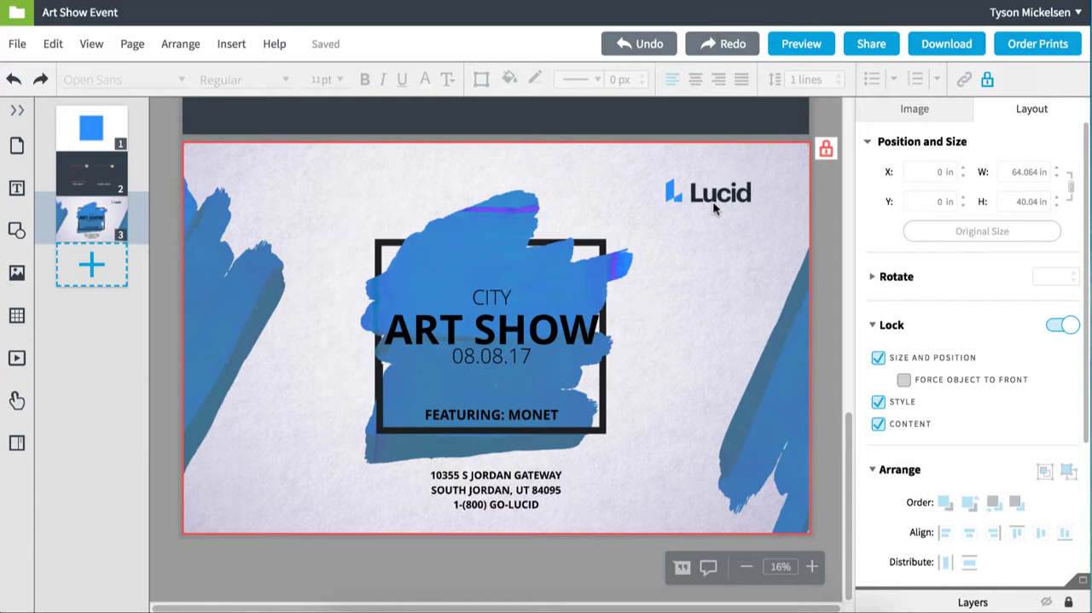
{"action": "left_click", "coordinate": [708, 192]}
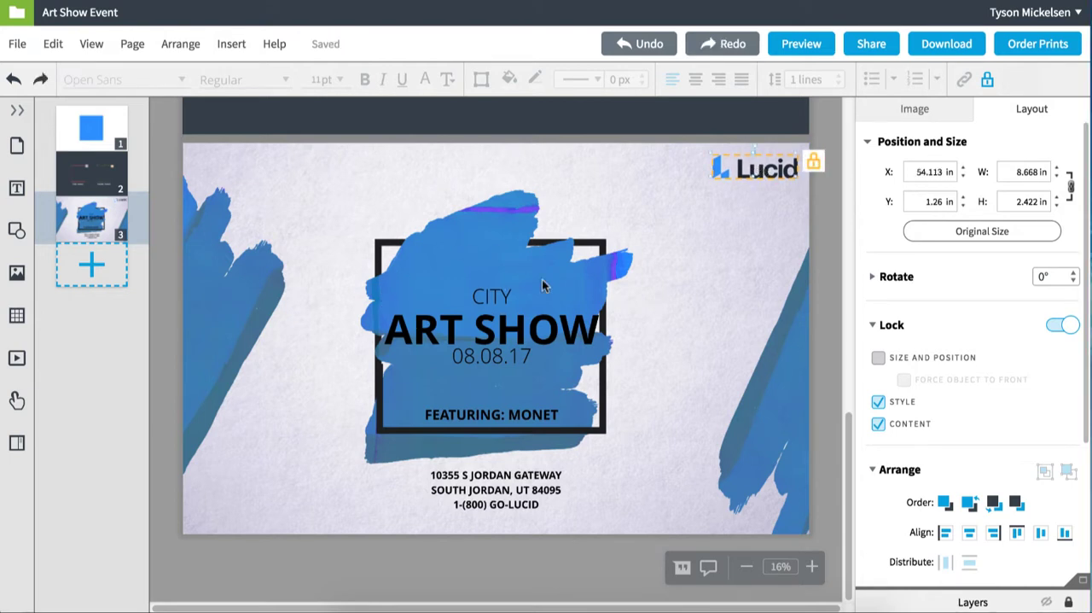
{"action": "mouse_move", "coordinate": [522, 382]}
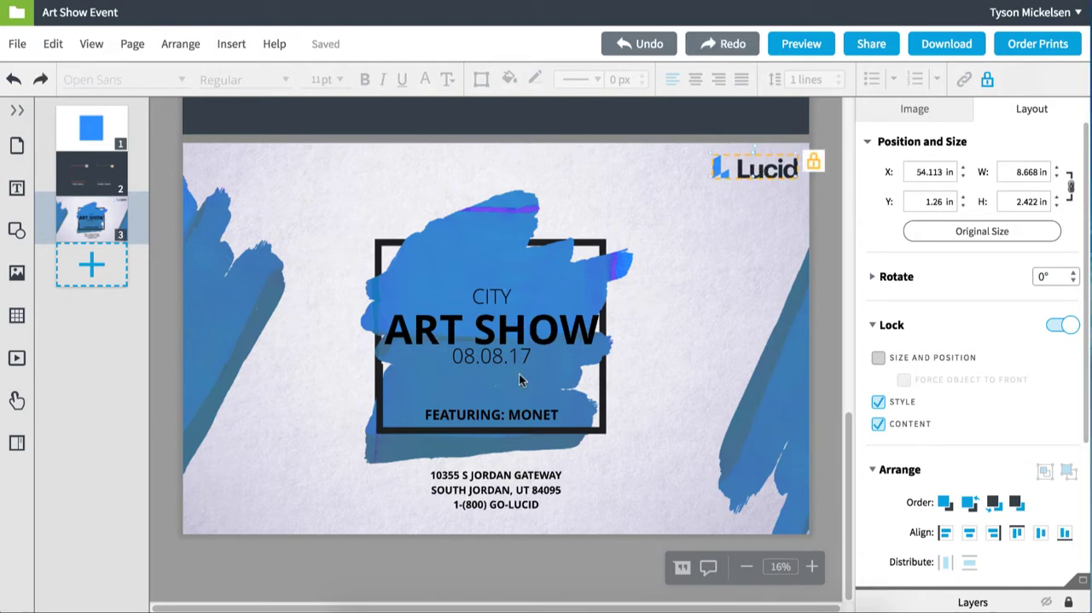
- Edit the style-locked CITY heading to read DENVER and deselect it
{"action": "left_click", "coordinate": [491, 297]}
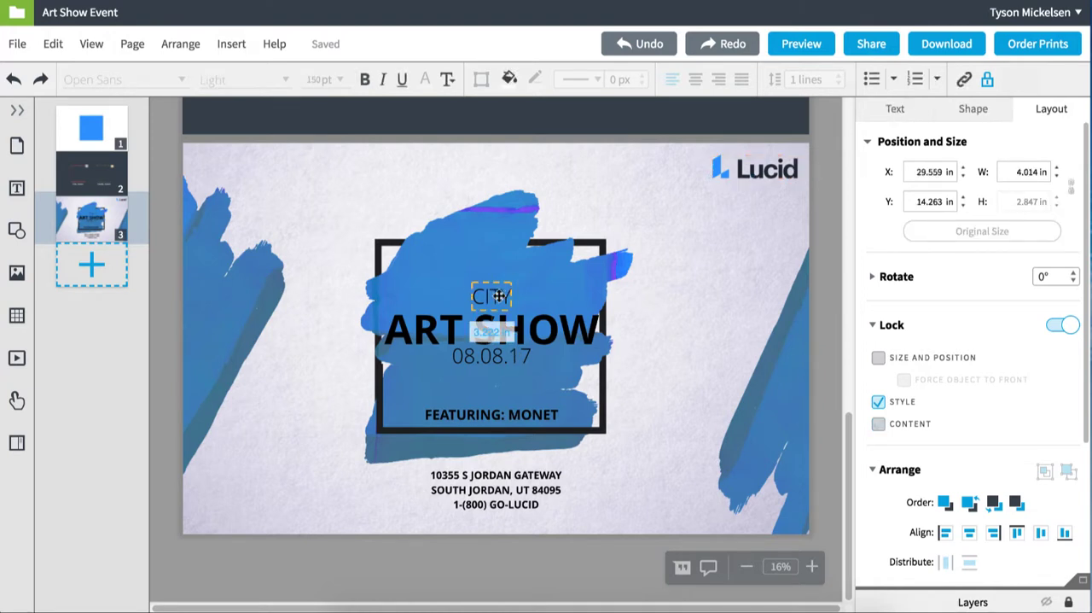
{"action": "left_click", "coordinate": [894, 109]}
{"action": "type", "text": "DENVER"}
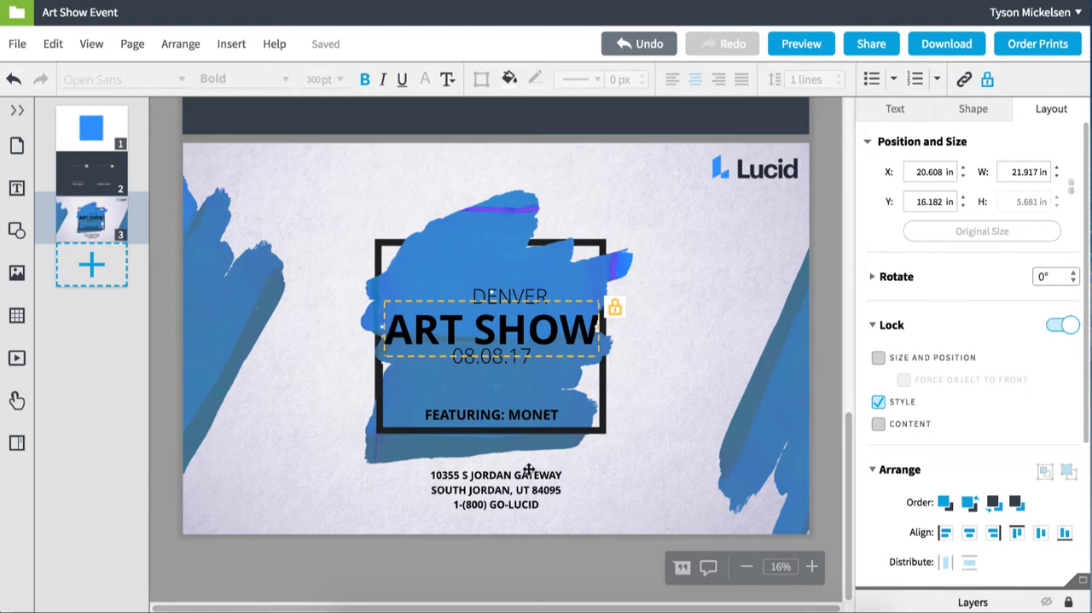
{"action": "left_click", "coordinate": [495, 488]}
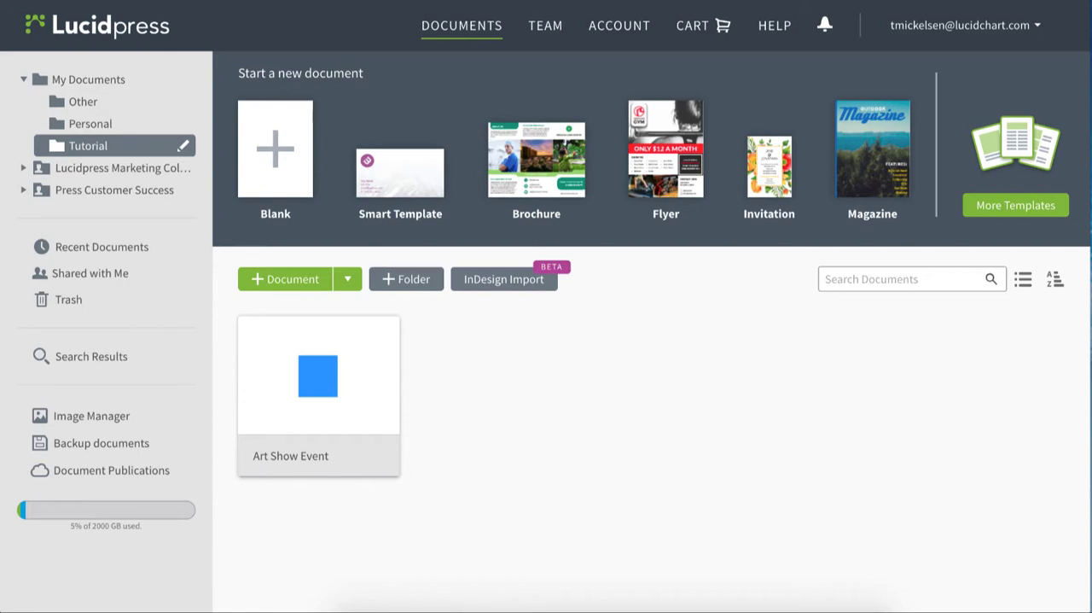
{"action": "mouse_move", "coordinate": [334, 505]}
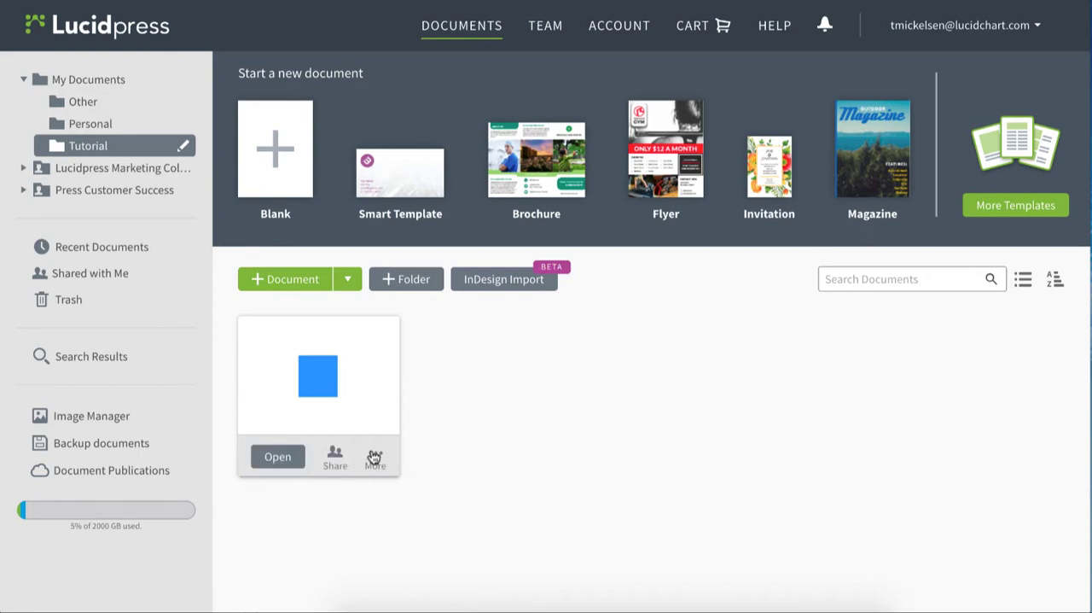
- Choose Convert to Template for the Art Show Event document from its More menu
{"action": "left_click", "coordinate": [376, 457]}
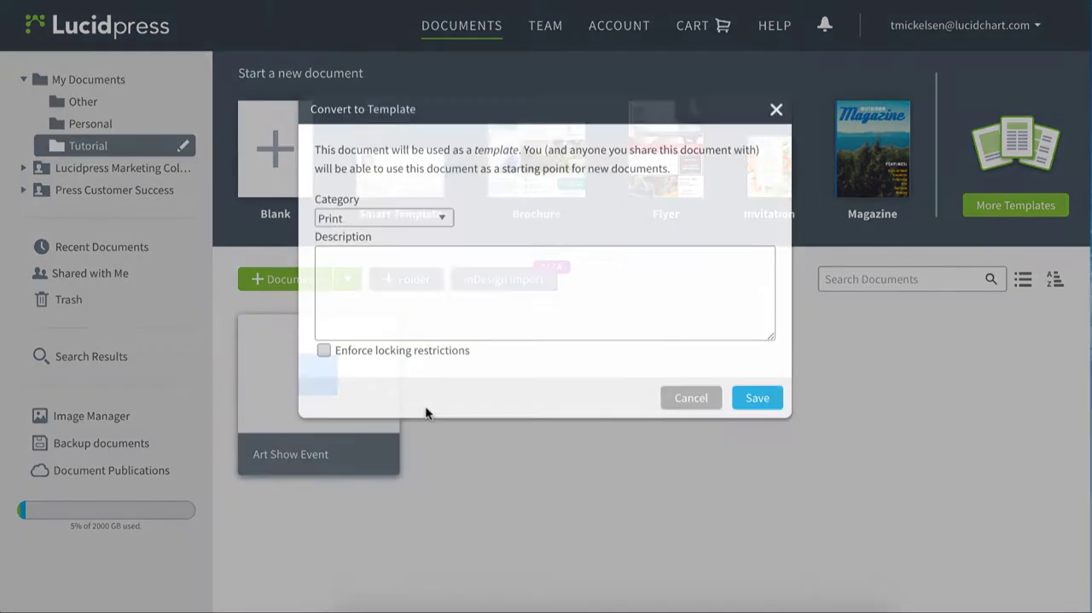